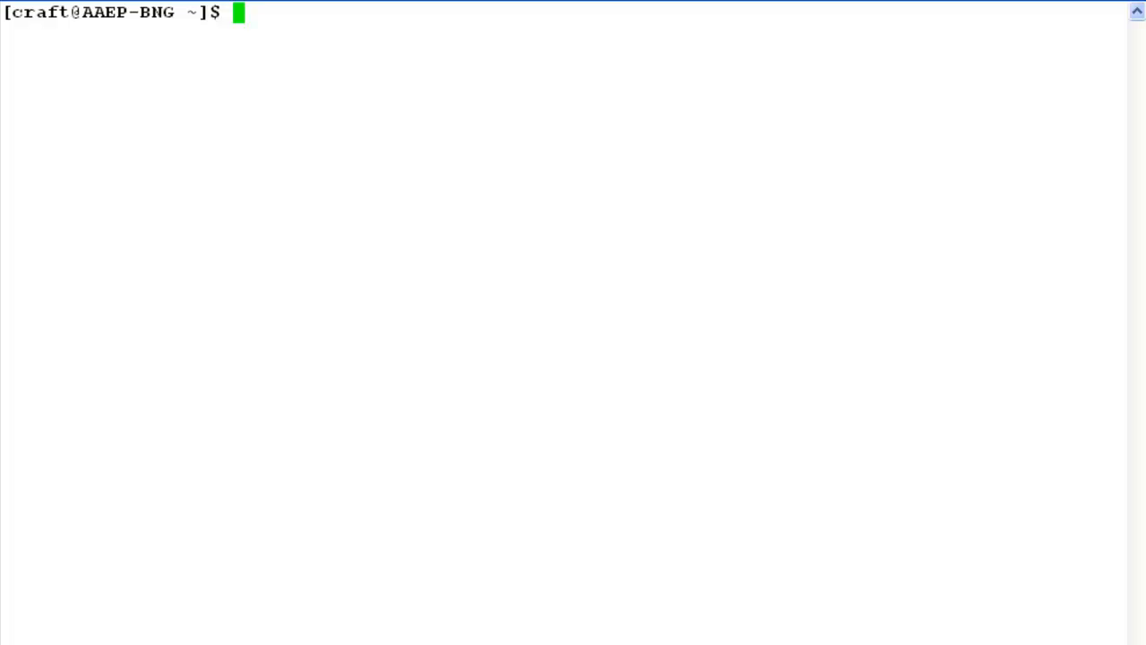
Become the sroot superuser with 'su - sroot' and its password
text(su - sroot)
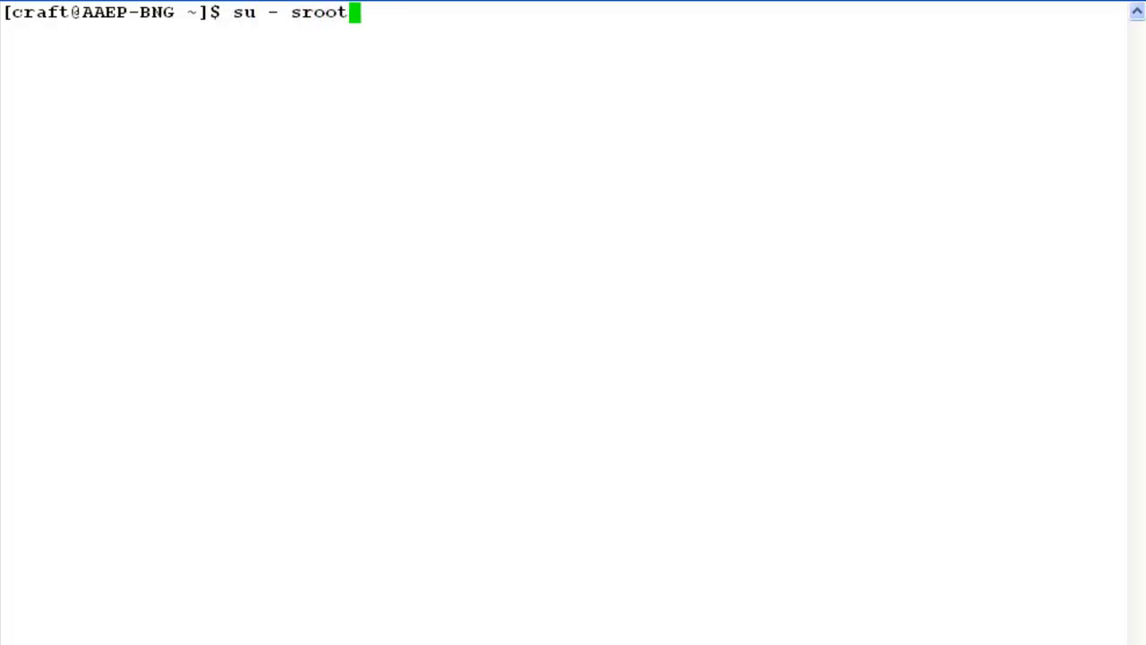
key(Return)
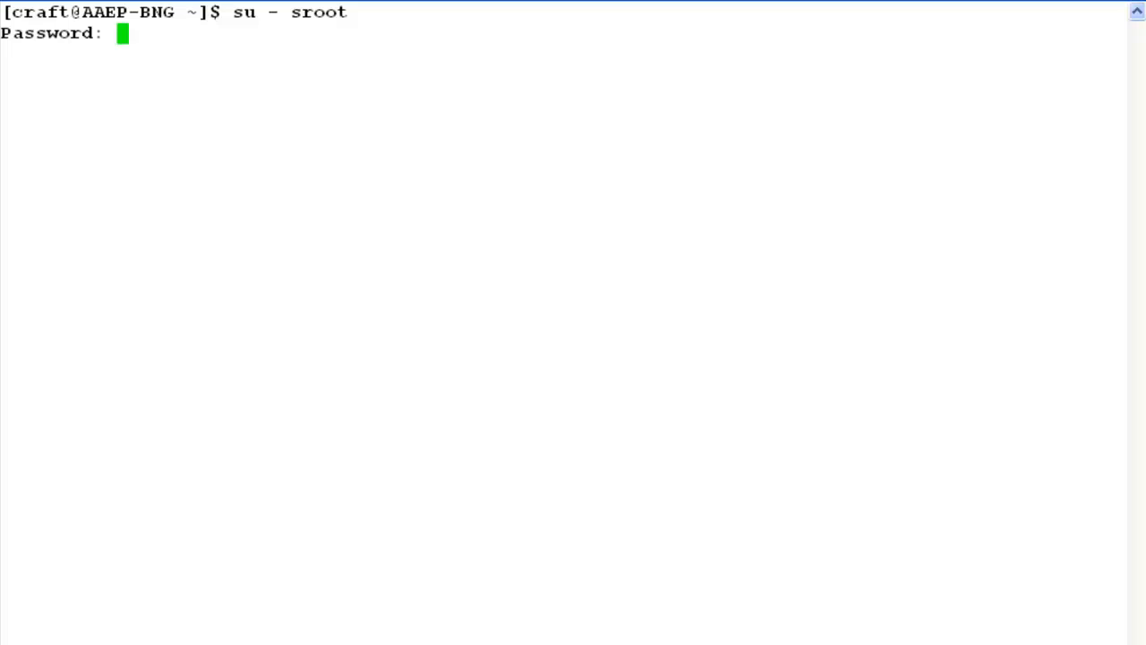
key(Return)
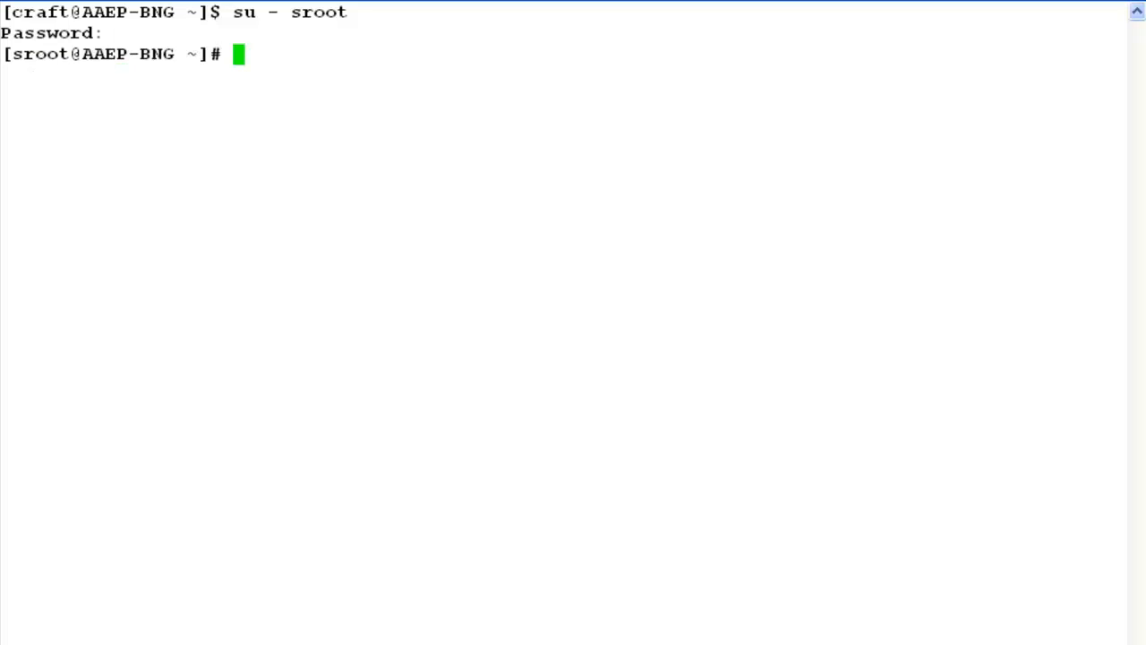
Change into the Experience Portal home directory ($AVAYA_HOME)
text(cd $AVAYA_HO)
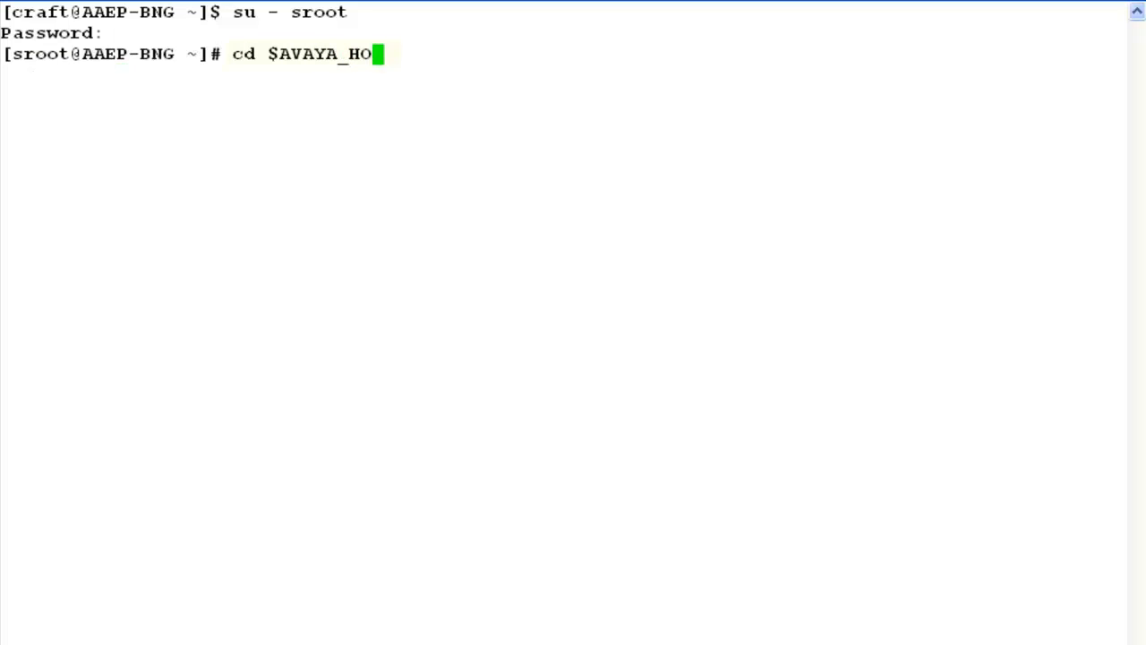
key(Return)
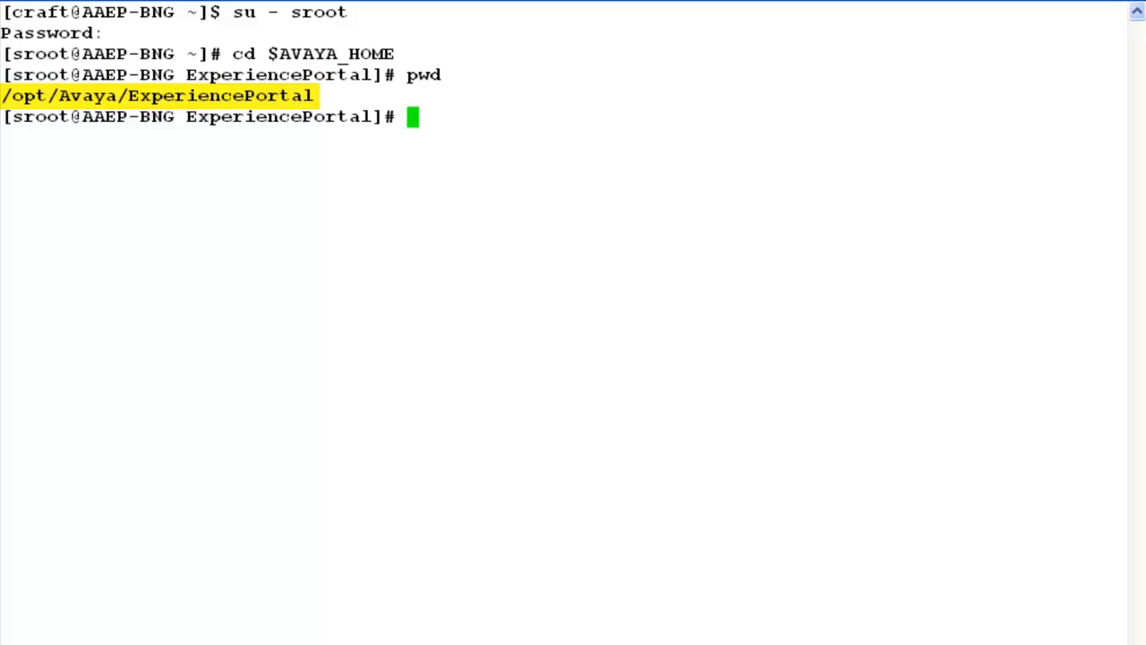
Enter Support/VP-Tools/SetDbPassword/ and list its script, jar and TRANS.TBL files
text(cd)
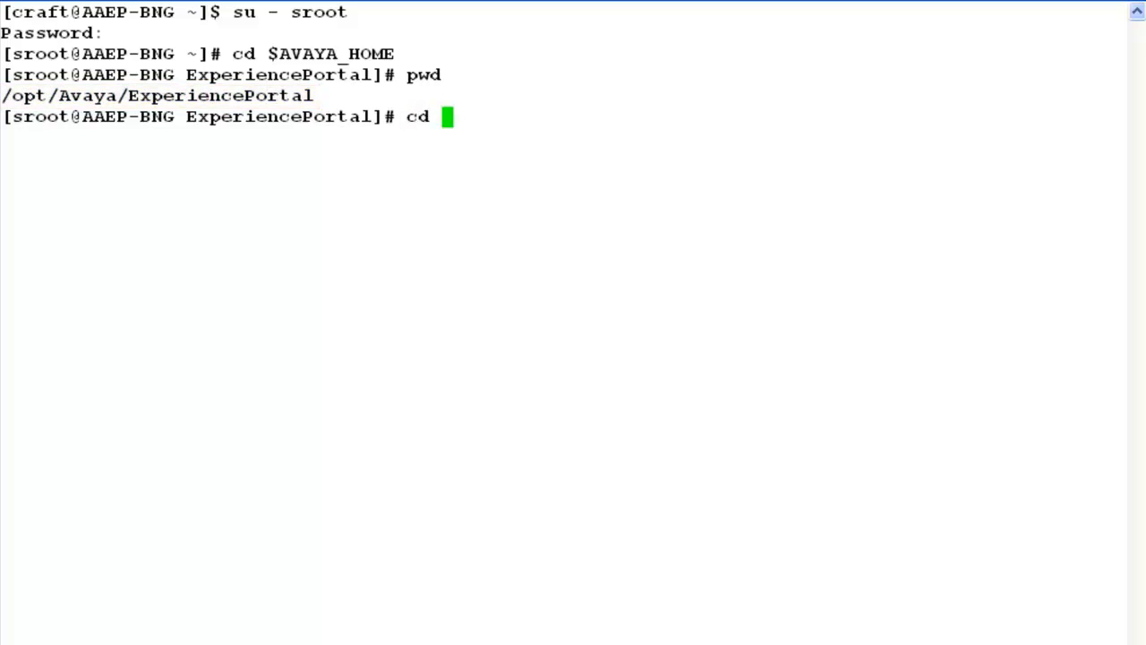
text(Support/V)
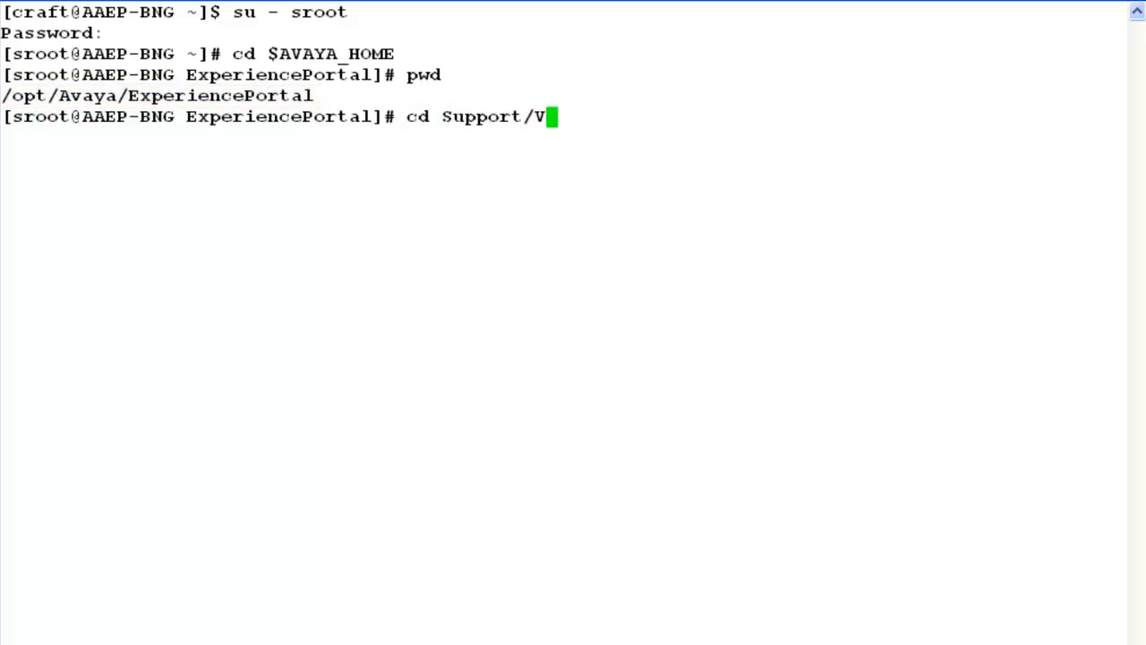
text(P-Tools/)
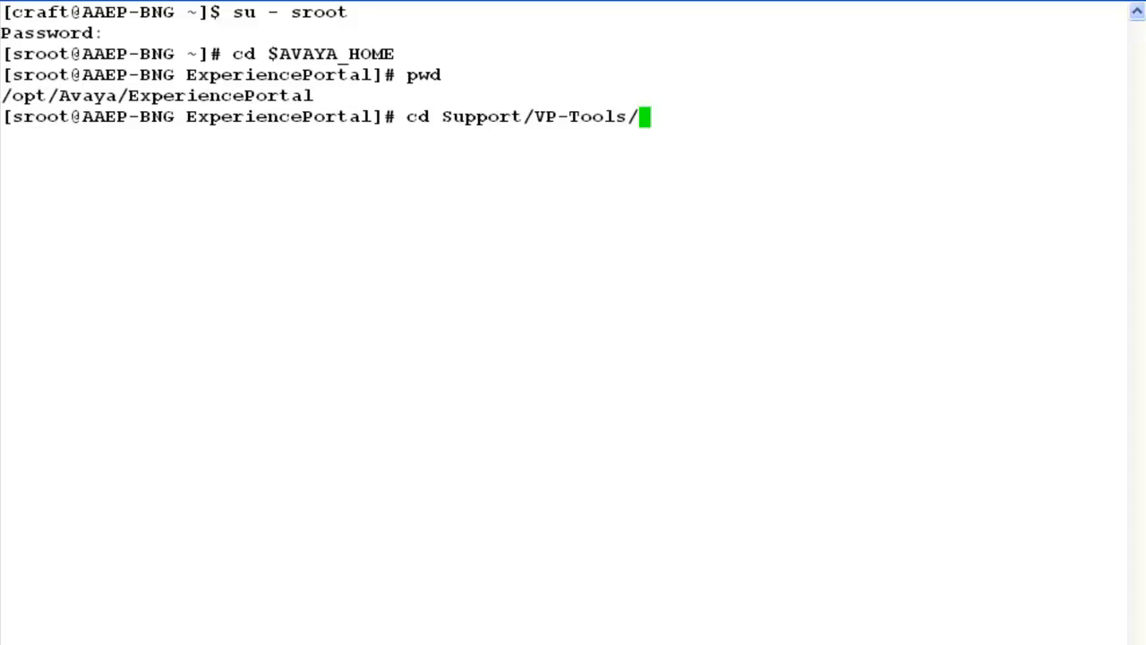
text(SetD)
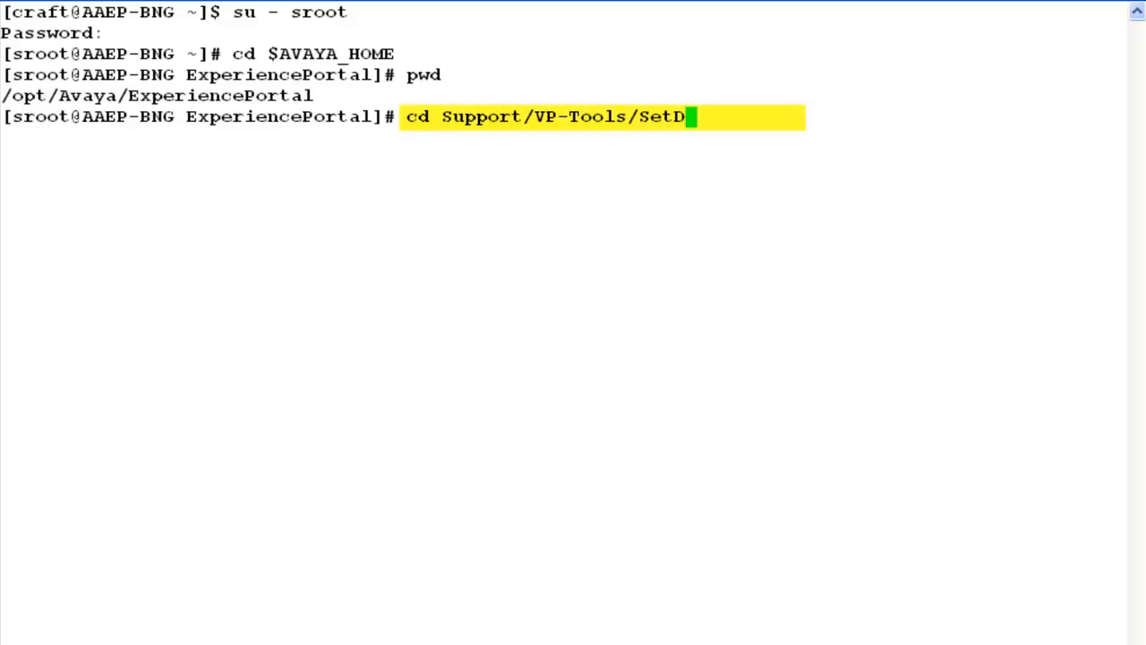
key(Return)
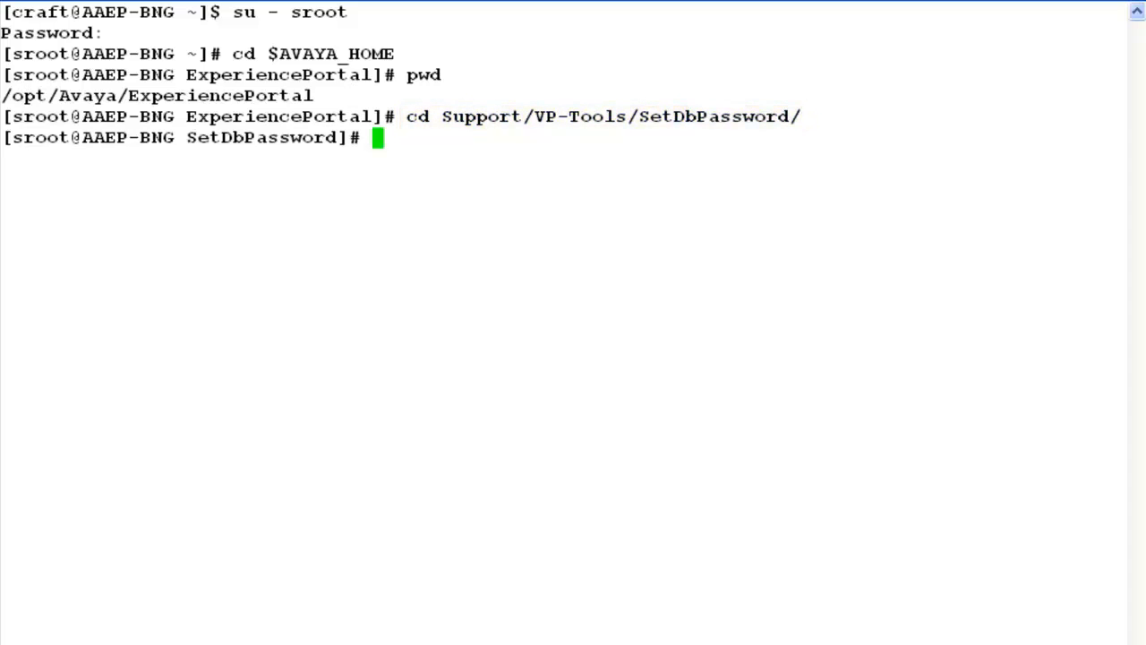
text(ls)
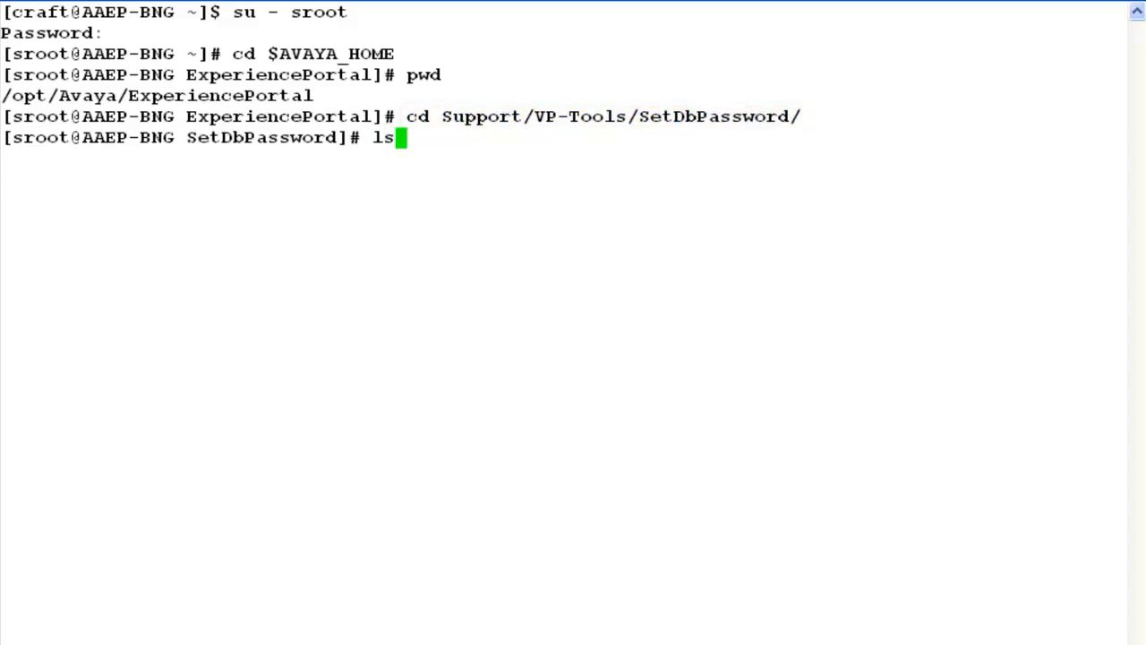
key(Return)
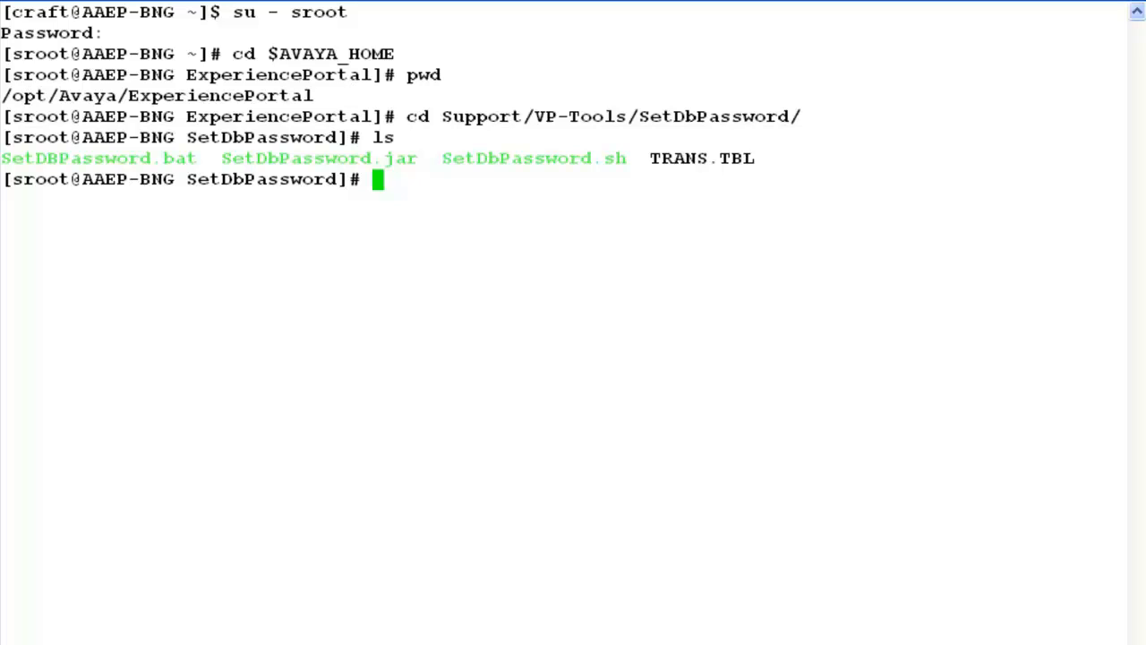
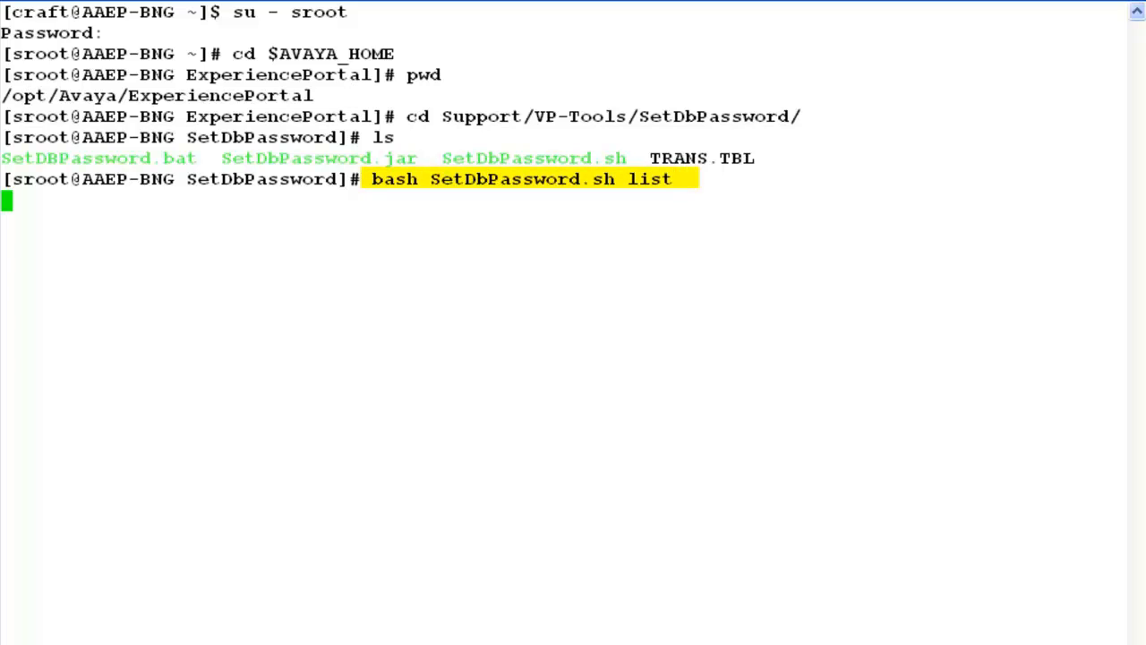
Run 'bash SetDbPassword.sh list' showing postgres as the only Postgres DB user
key(Return)
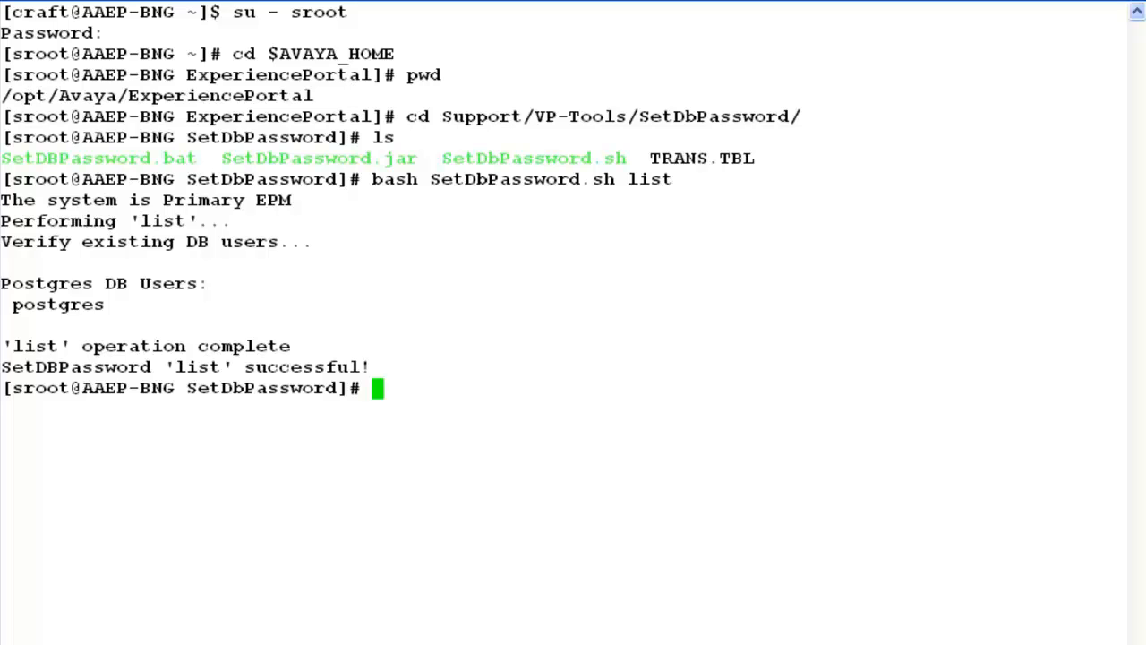
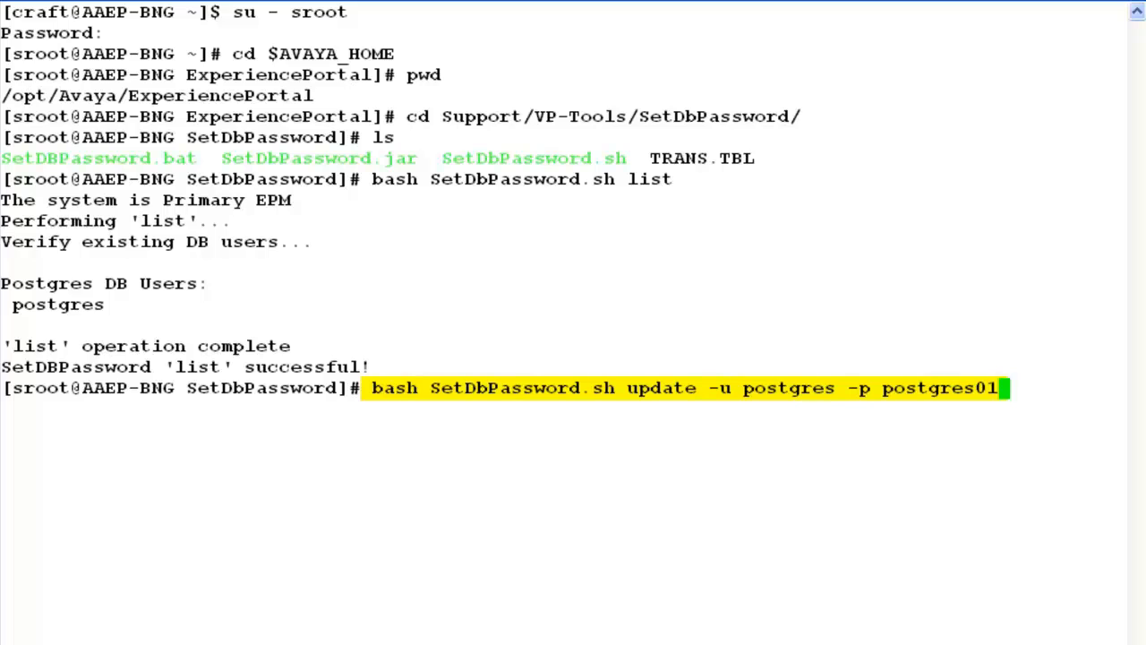
key(Return)
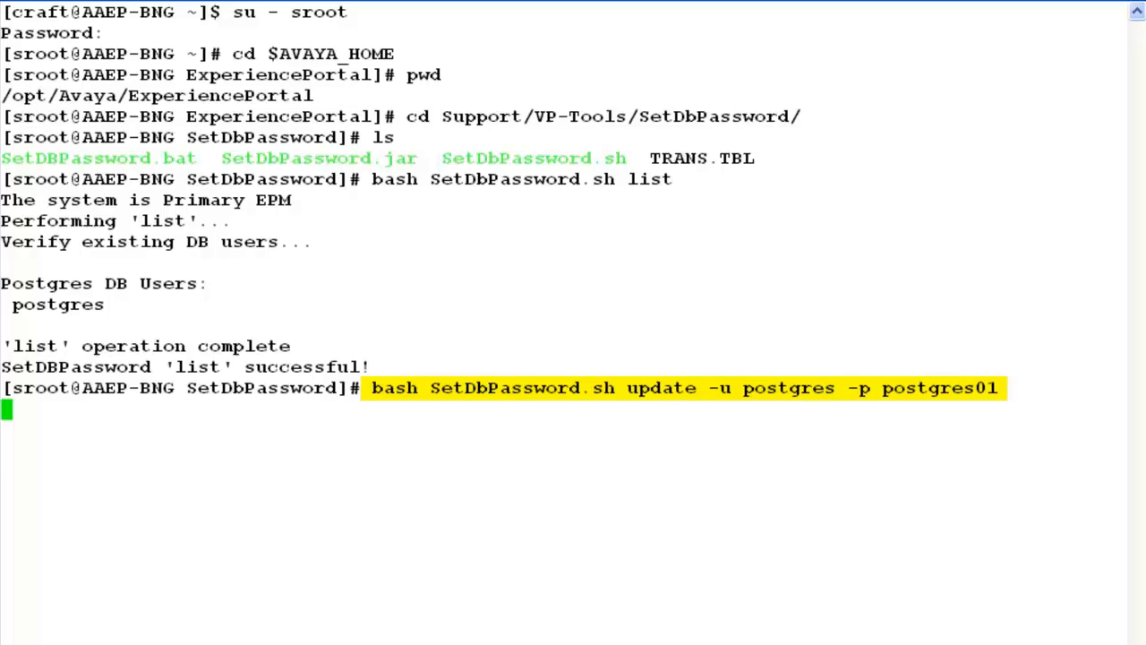
Let the update and EPM service restart finish, reviewing the output down to a fresh prompt
key(Return)
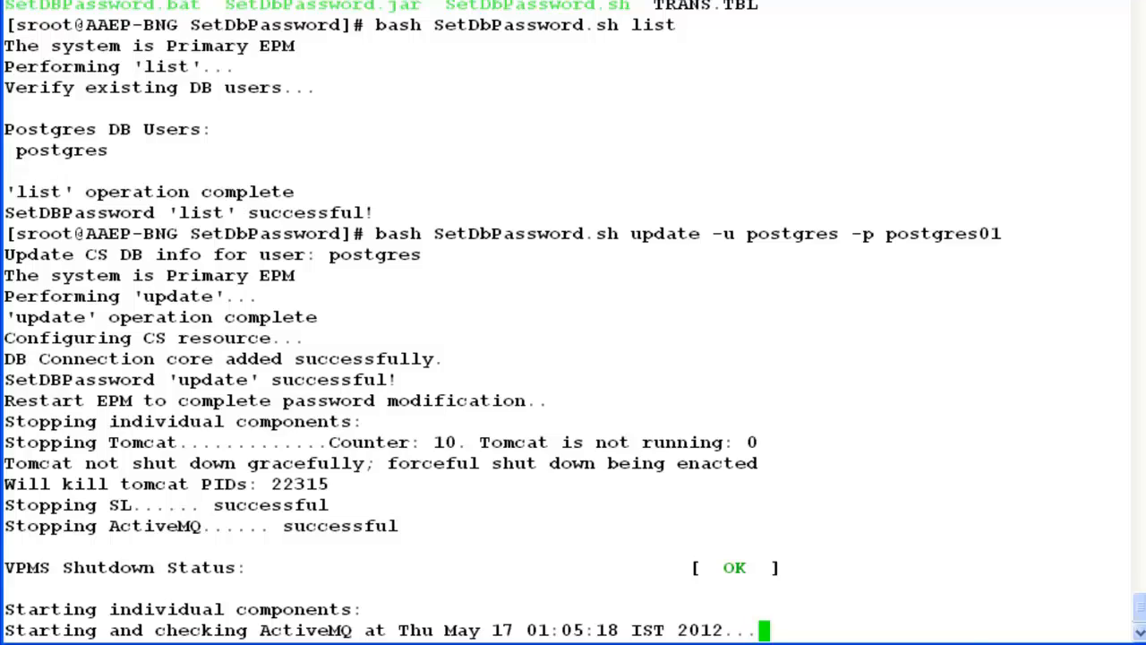
scroll(down, 3)
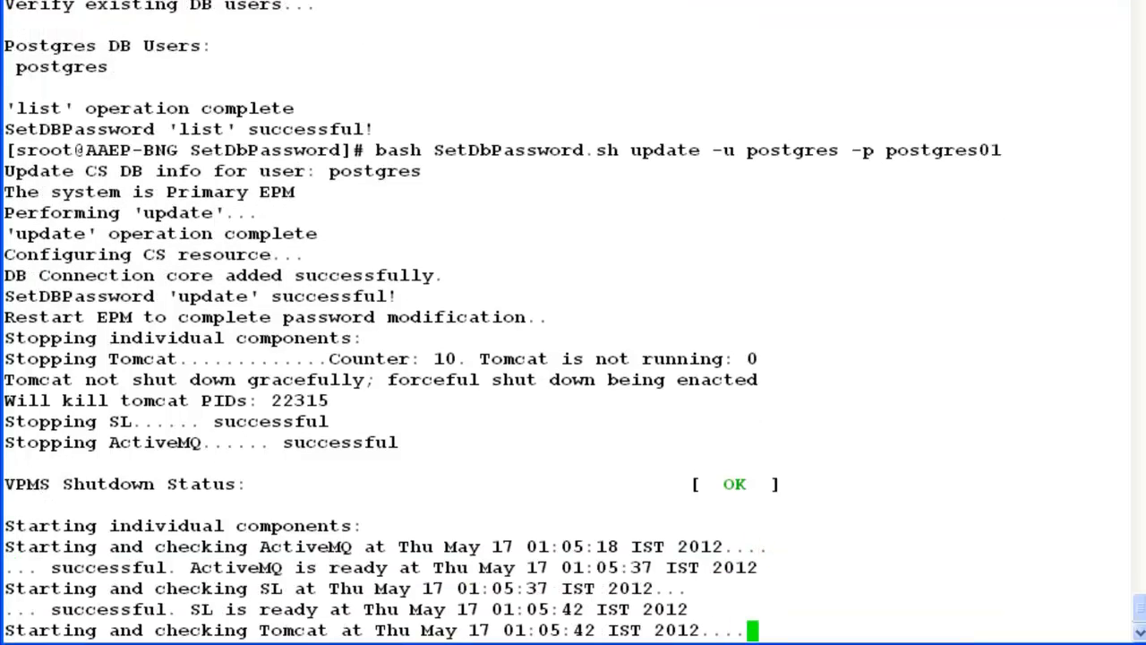
scroll(down, 3)
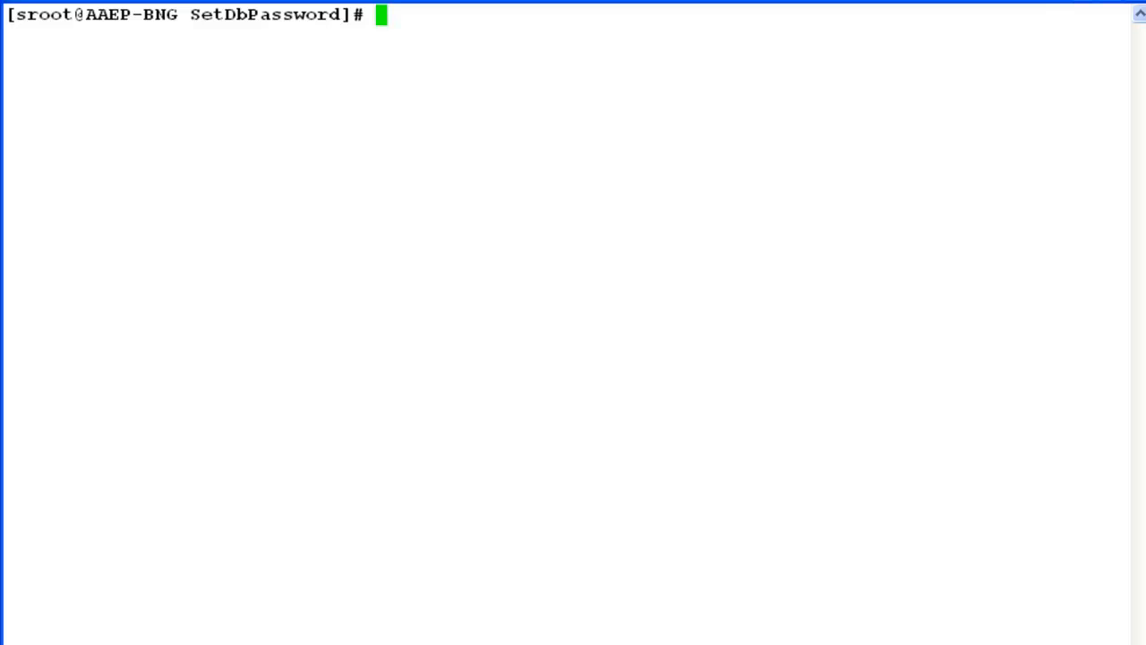
text(cd)
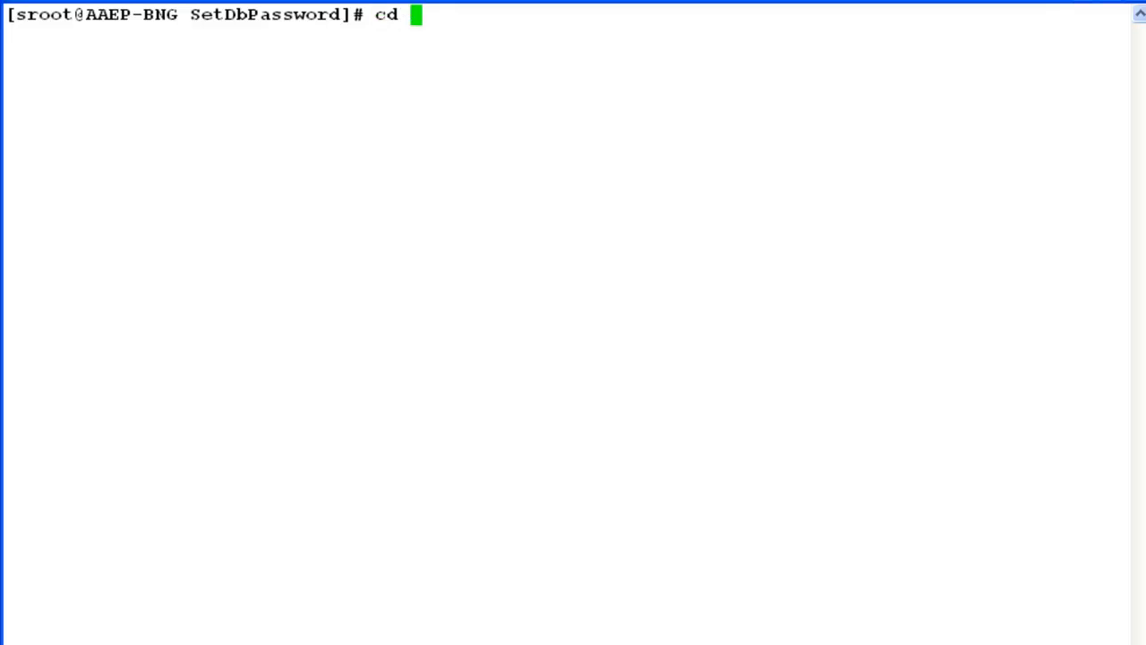
text(/op)
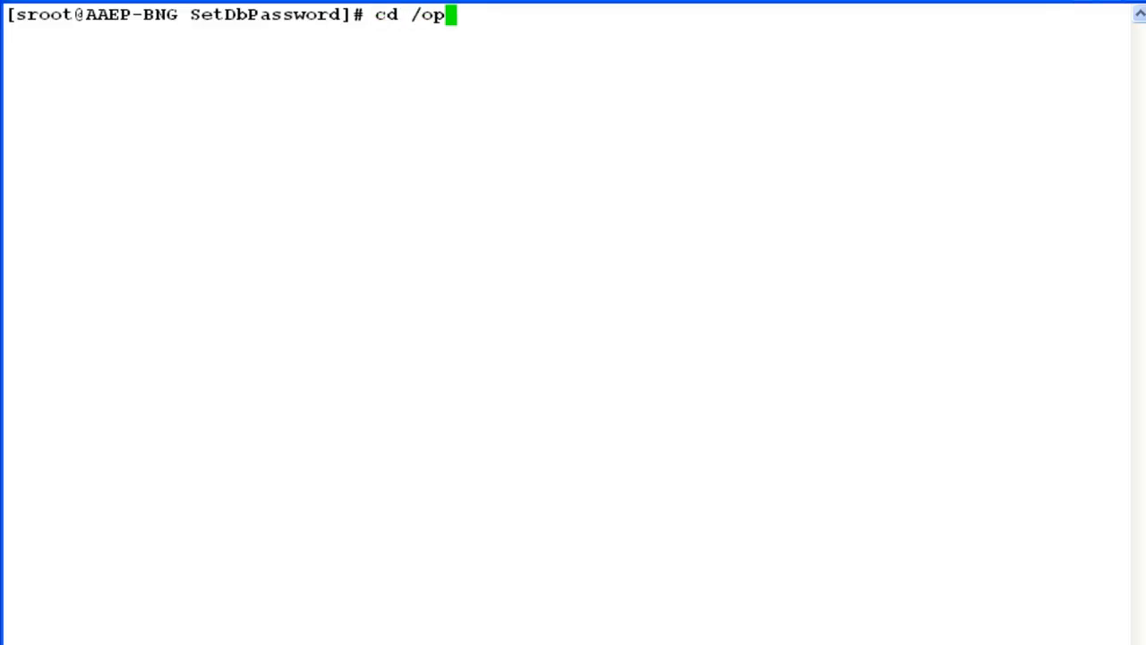
text(t/T)
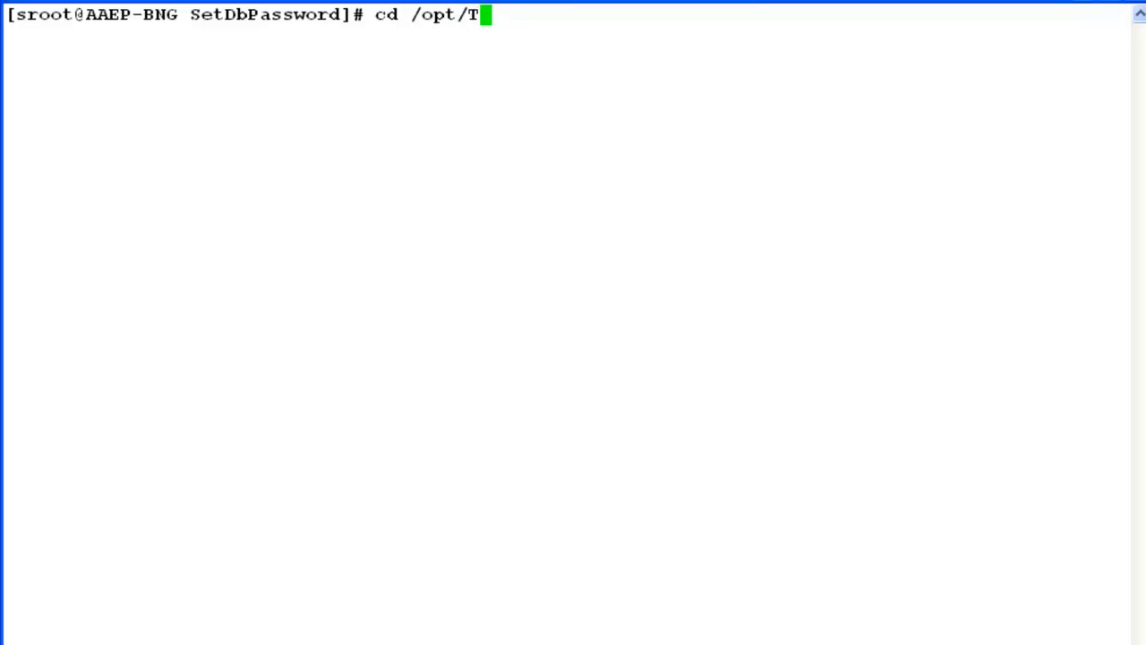
text(omcat/)
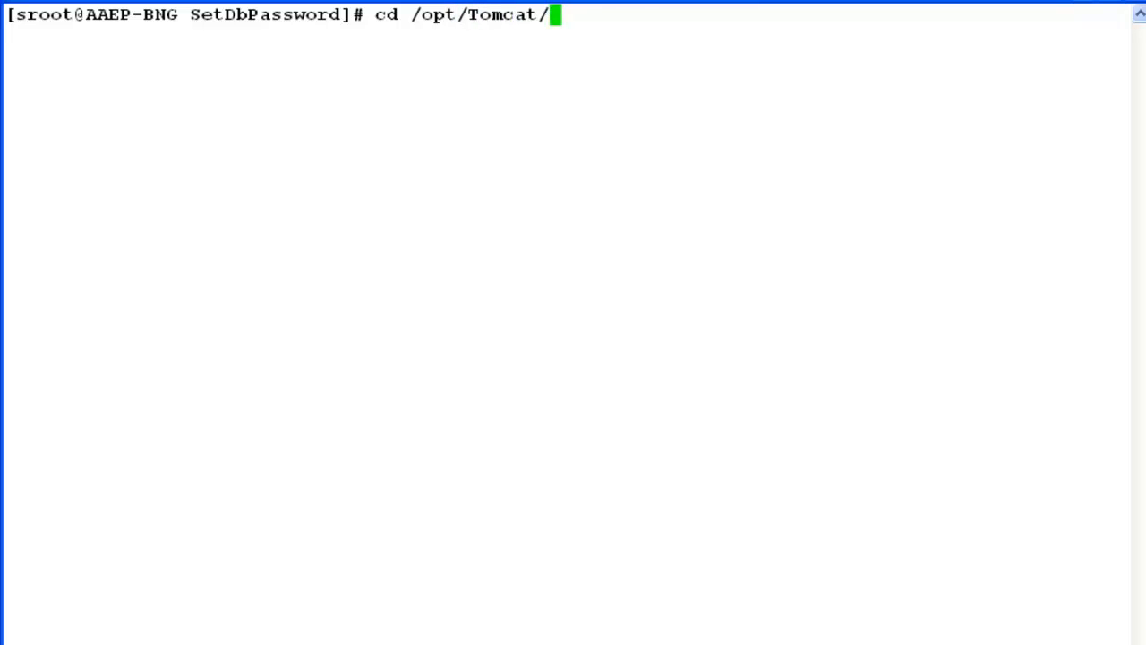
text(tomcat/lib/config/)
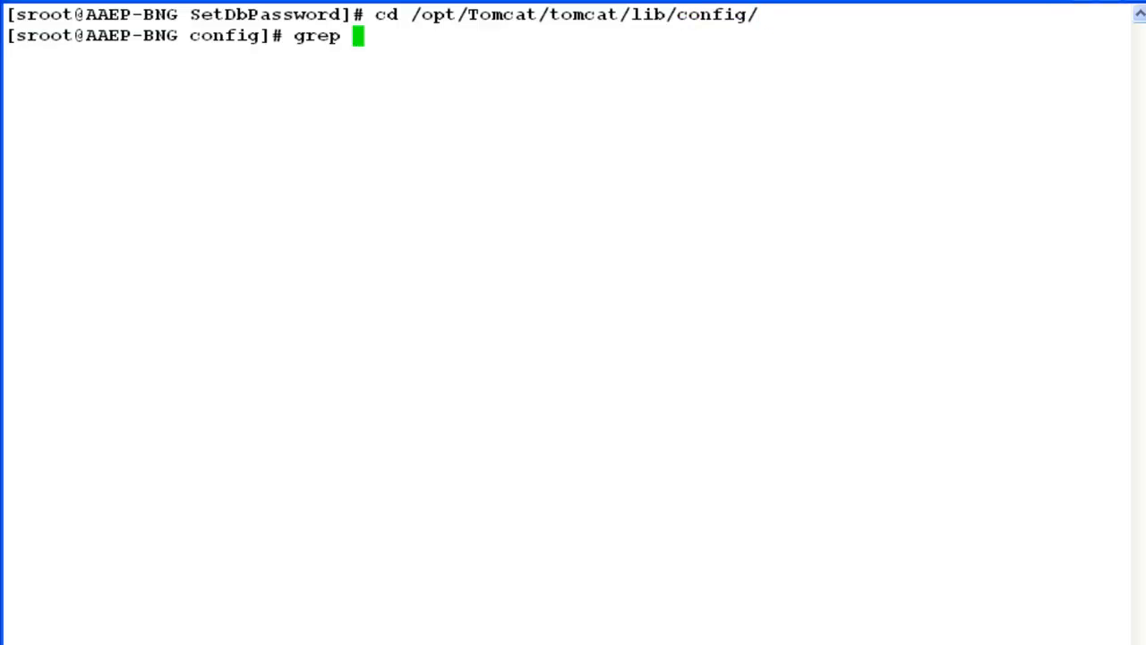
text("password" voiceportal.properties)
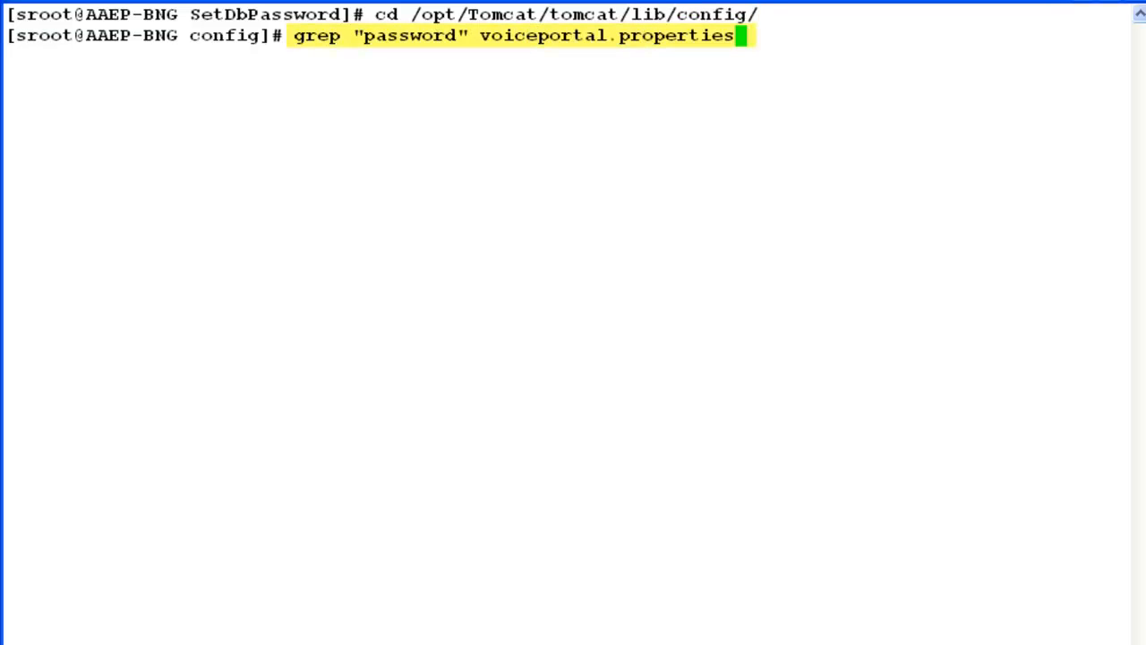
key(Return)
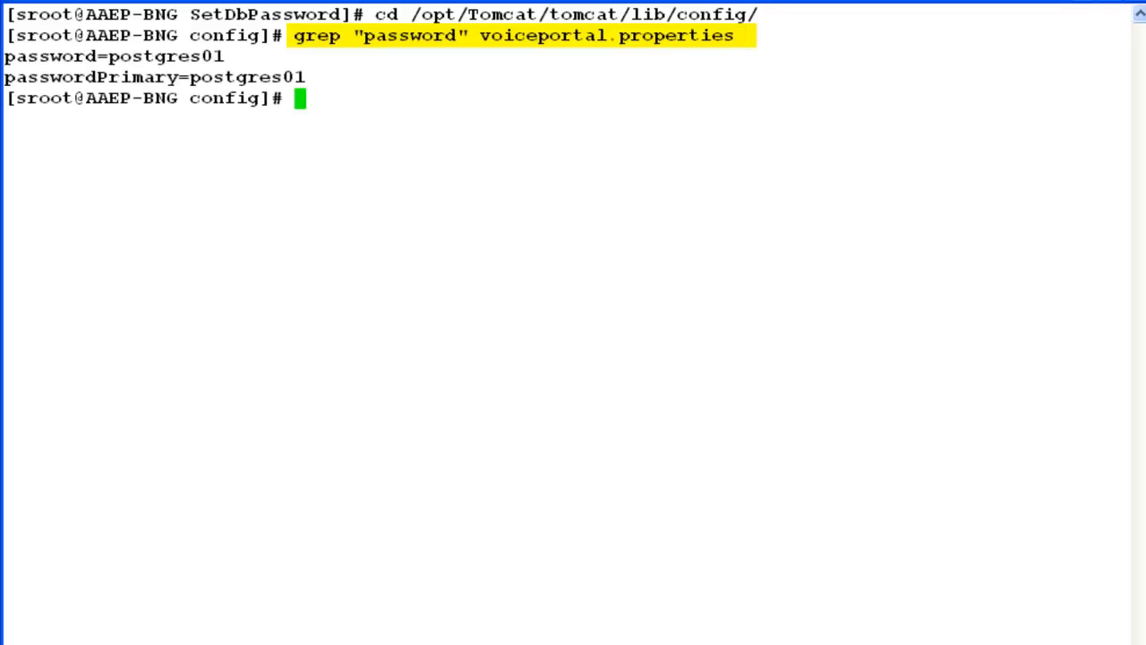